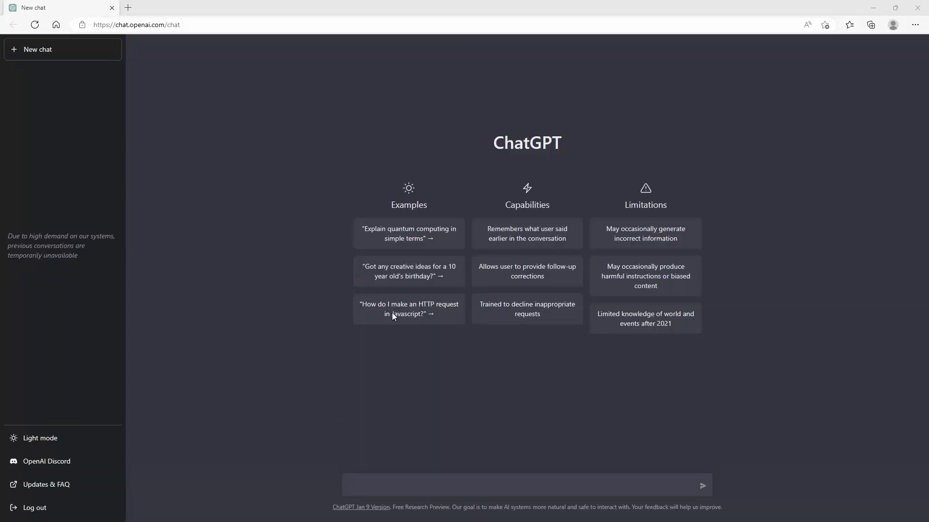
pyautogui.moveTo(234, 96)
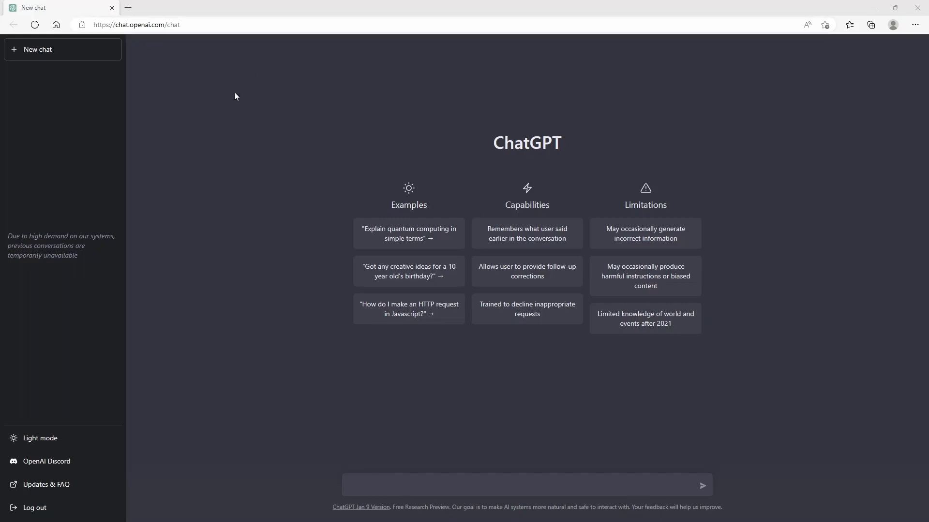
pyautogui.moveTo(483, 415)
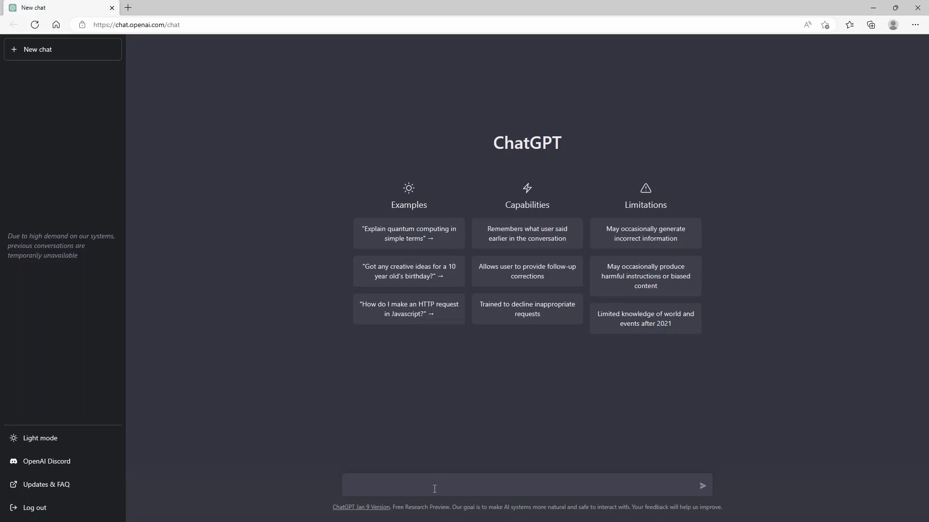
# Ask ChatGPT to 'write arduino script for blinking LED' and get the pin 13 blink sketch
pyautogui.click(521, 485)
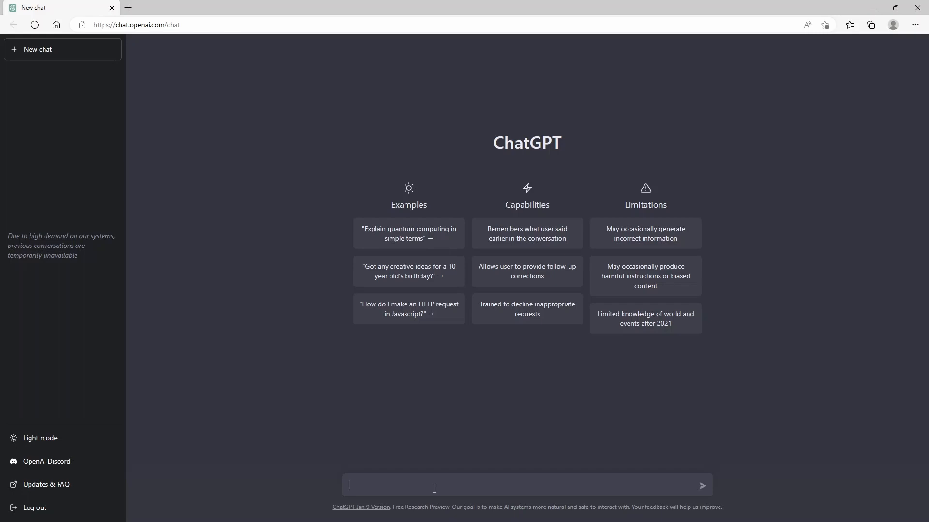
pyautogui.write('write arduino script')
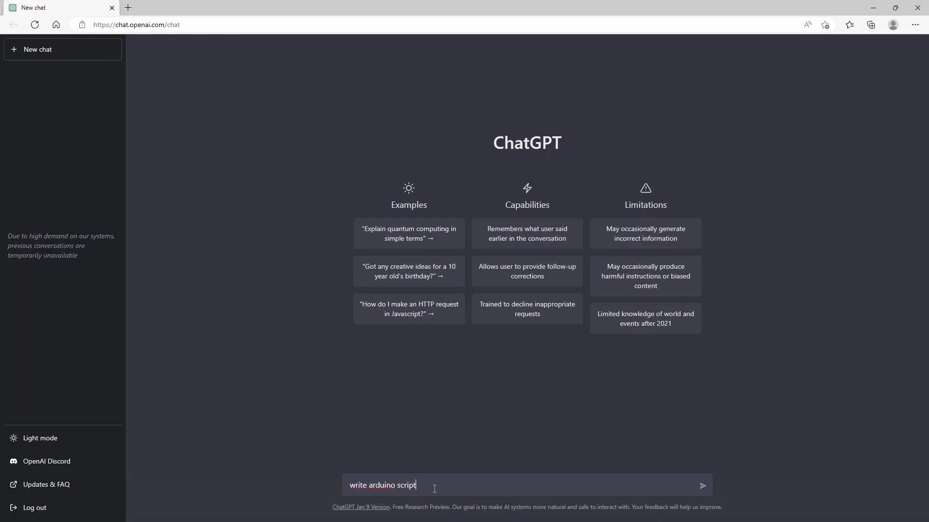
pyautogui.write('for blinking LED')
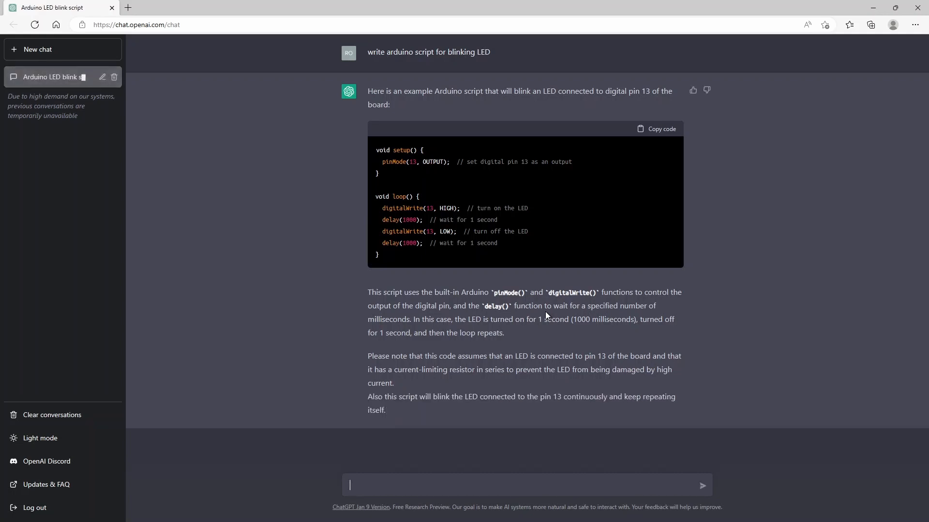
pyautogui.moveTo(461, 480)
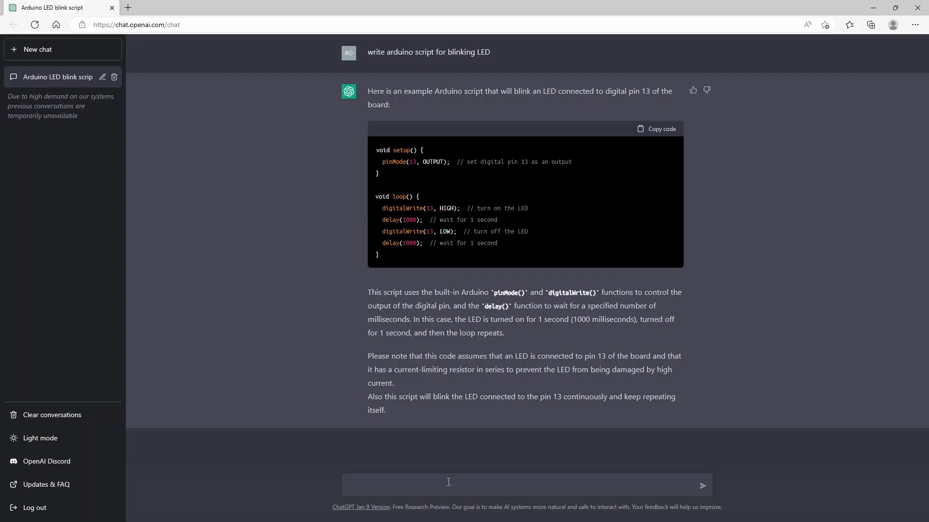
# Ask to upgrade the script so the LED fades, then read the pin 9 fading sketch
pyautogui.write('upgrade this script to')
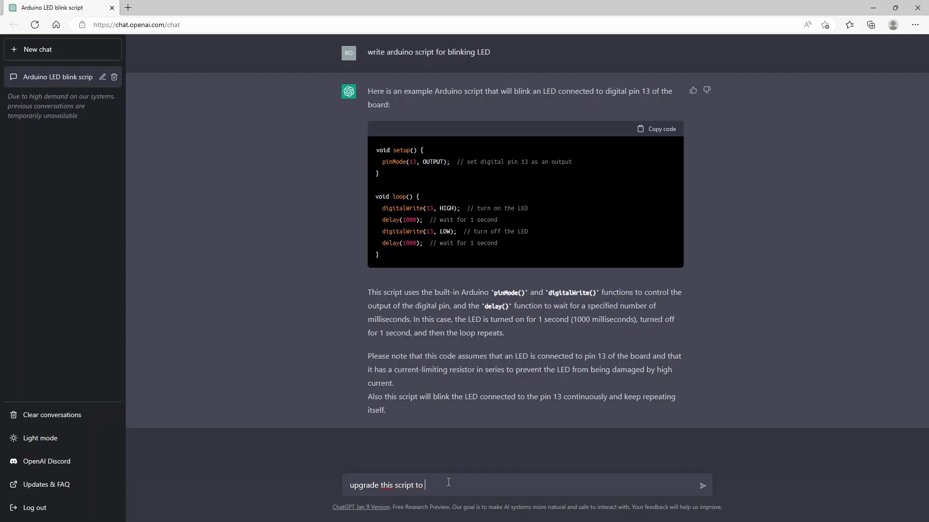
pyautogui.write('let the LED fa')
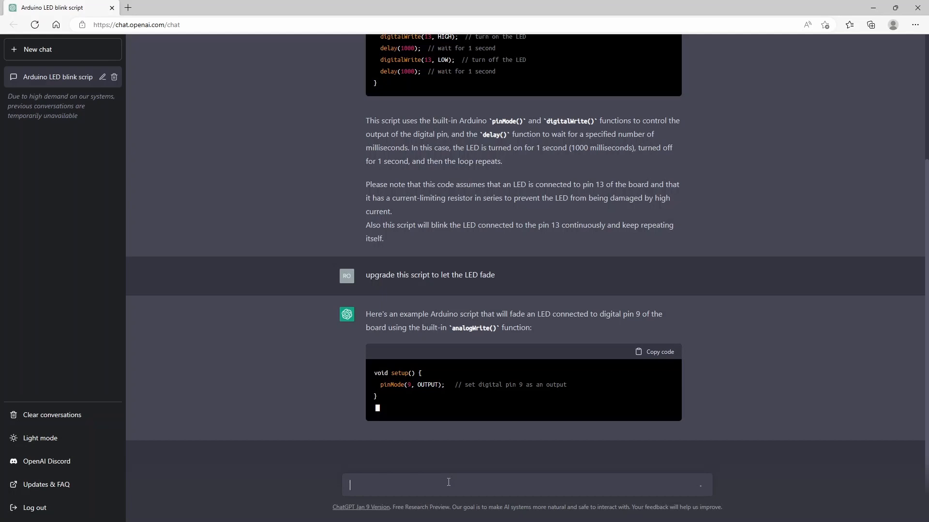
pyautogui.scroll(-3)
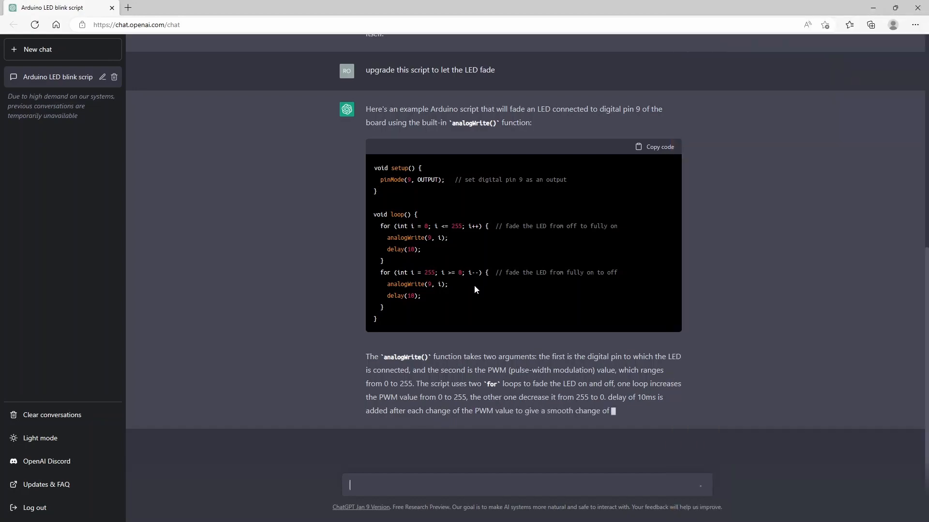
pyautogui.scroll(-3)
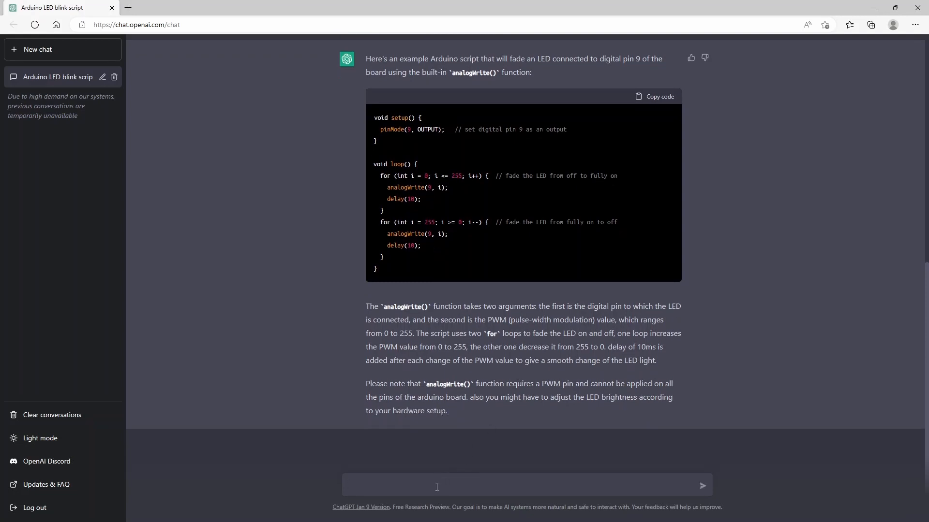
pyautogui.click(436, 485)
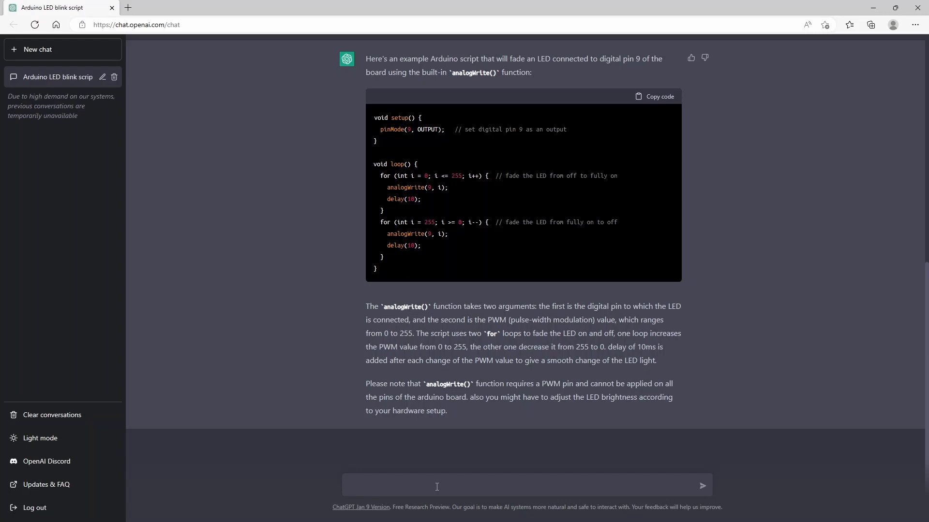
# Request 'upgrade this script to 3 LED's which simulate traffic lights' and follow the pins 8–10 code
pyautogui.write('upgarde th')
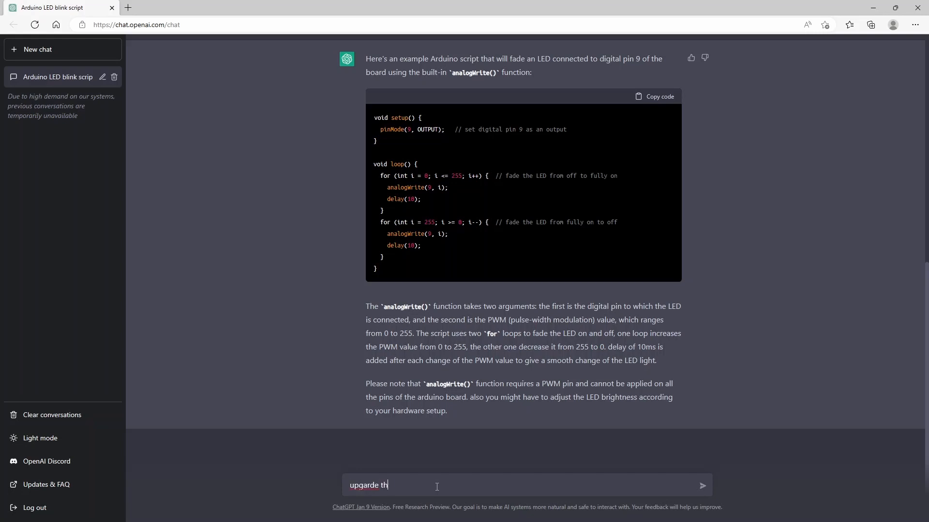
pyautogui.write('upgrade this')
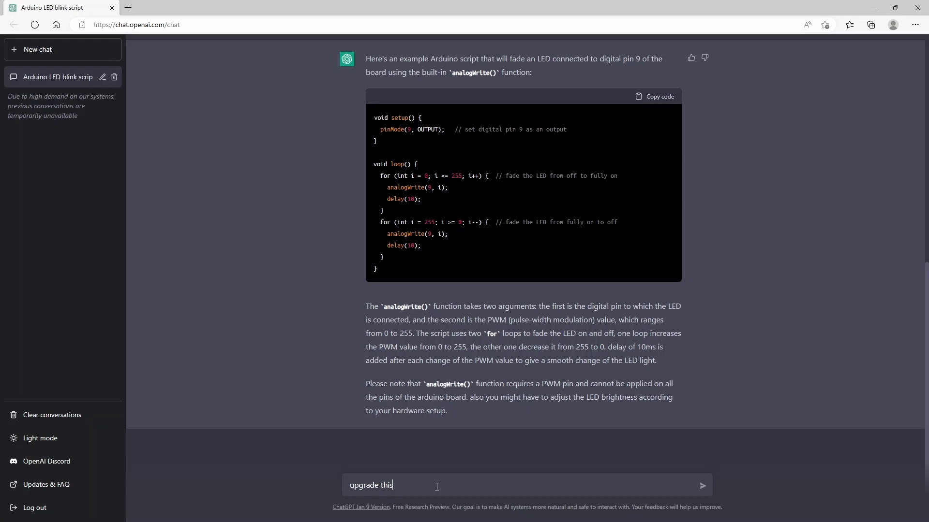
pyautogui.write('script to')
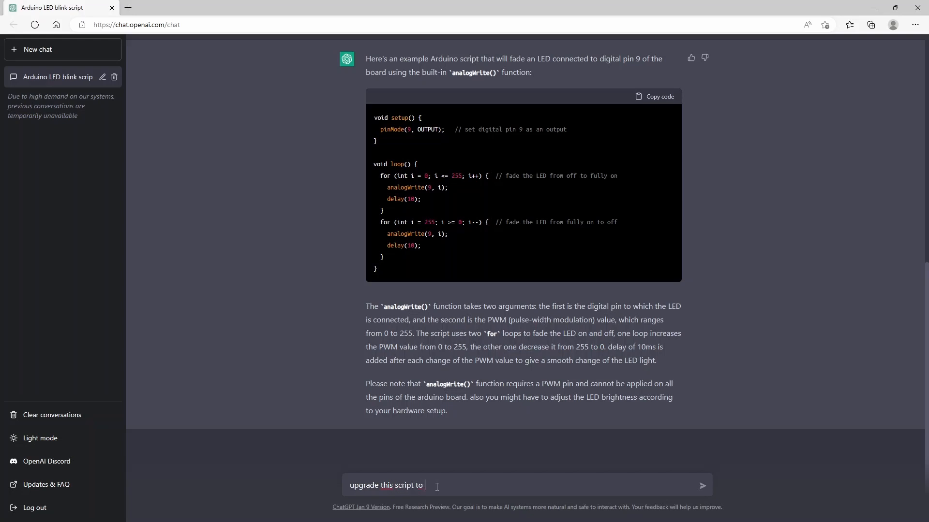
pyautogui.write('3 L')
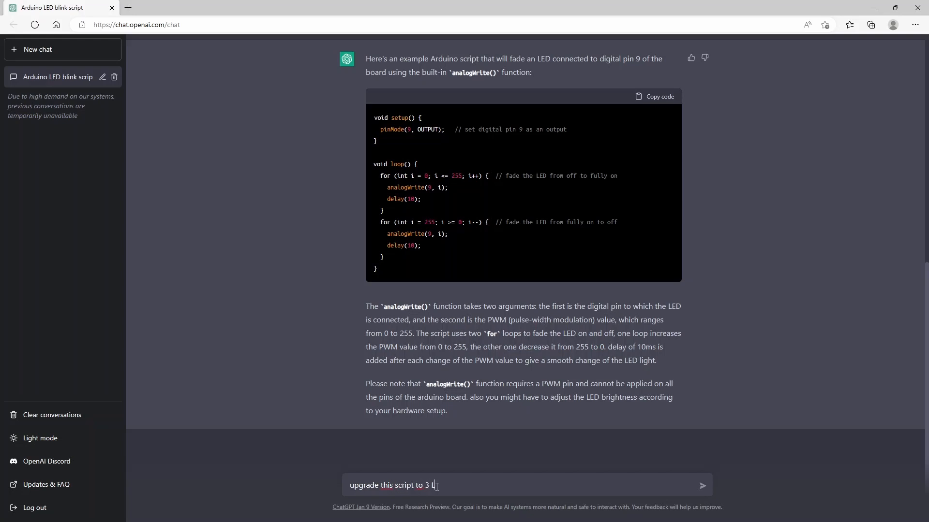
pyautogui.write("ED's which simu")
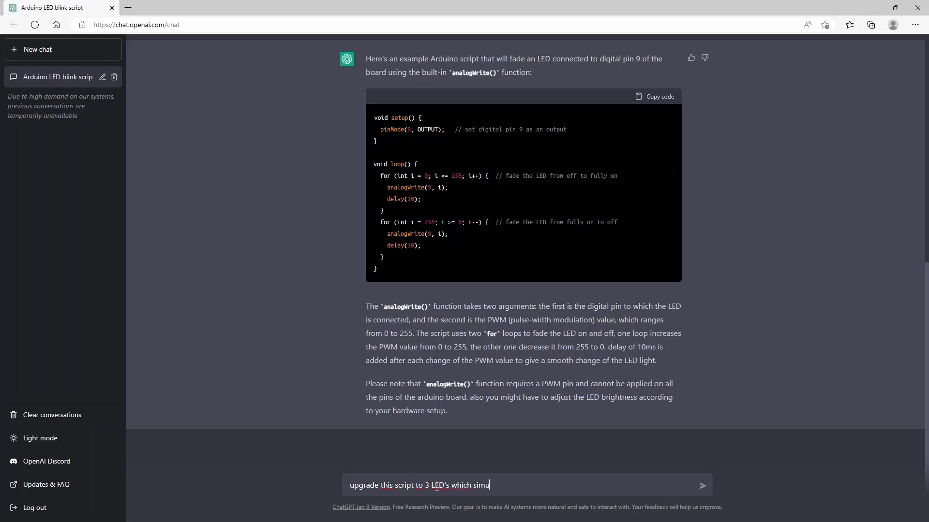
pyautogui.write('late traffic lights')
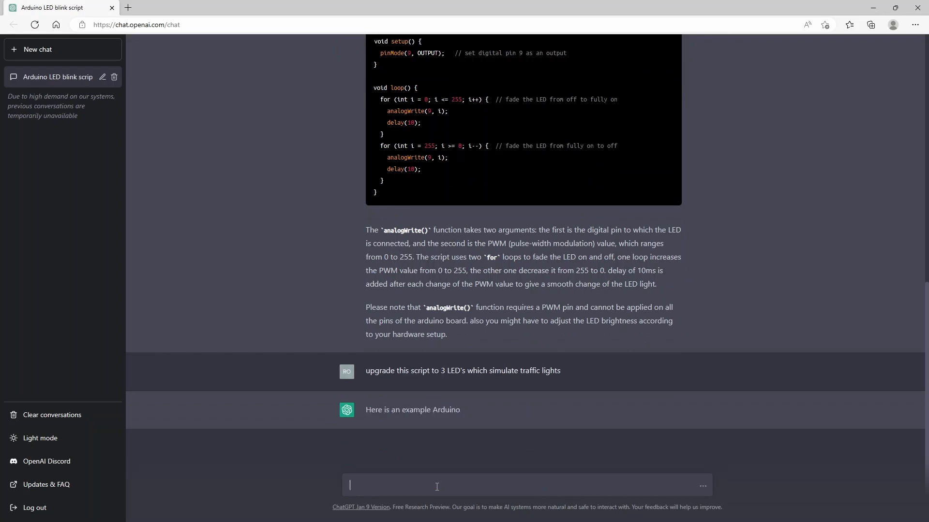
pyautogui.scroll(-3)
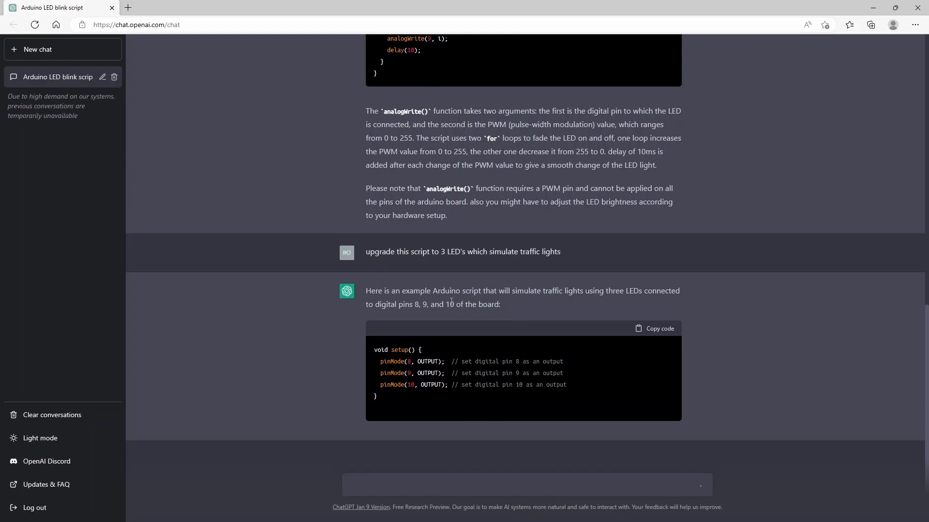
pyautogui.scroll(-3)
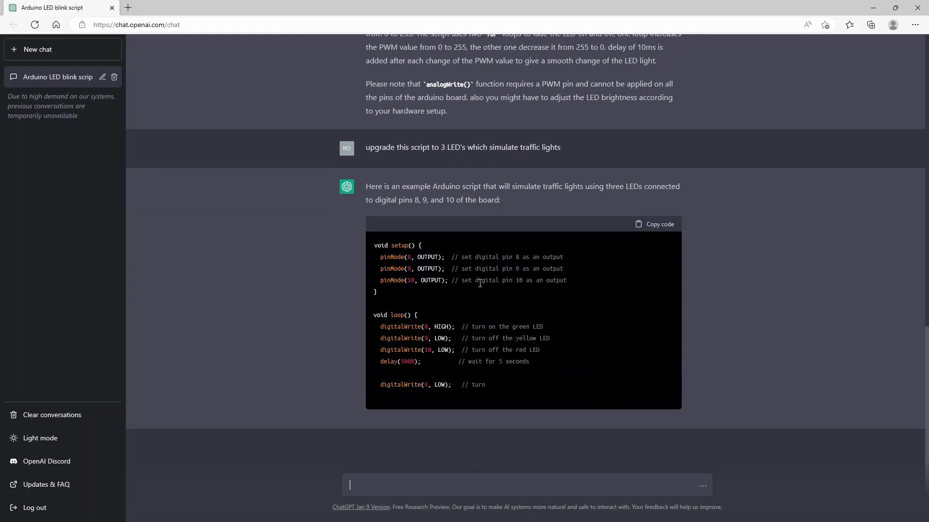
pyautogui.scroll(-3)
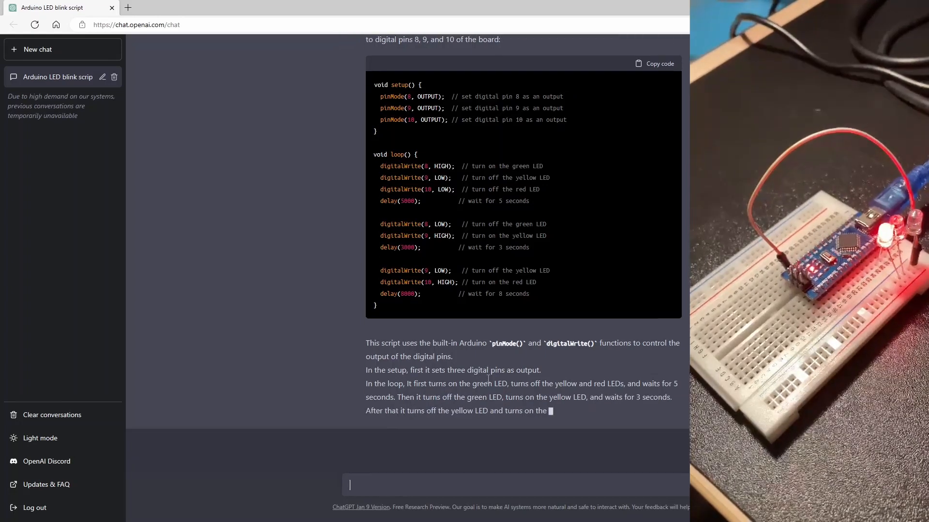
# Scroll through the finished traffic-light reply down to the resistor and delay notes
pyautogui.scroll(-3)
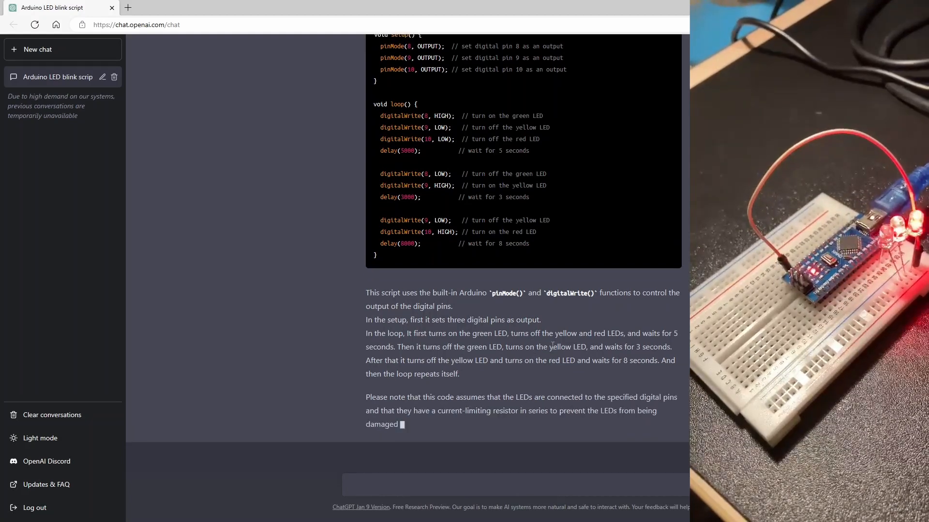
pyautogui.scroll(-3)
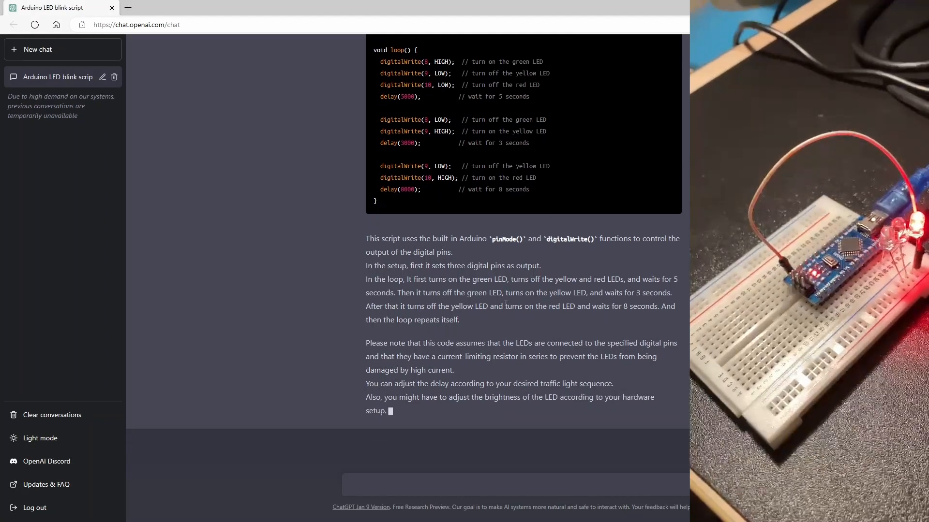
pyautogui.scroll(-3)
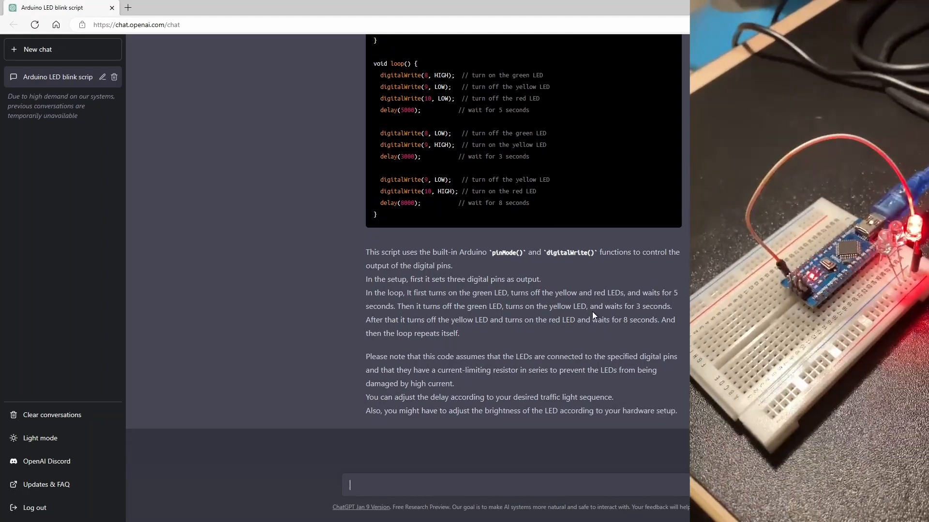
pyautogui.moveTo(518, 325)
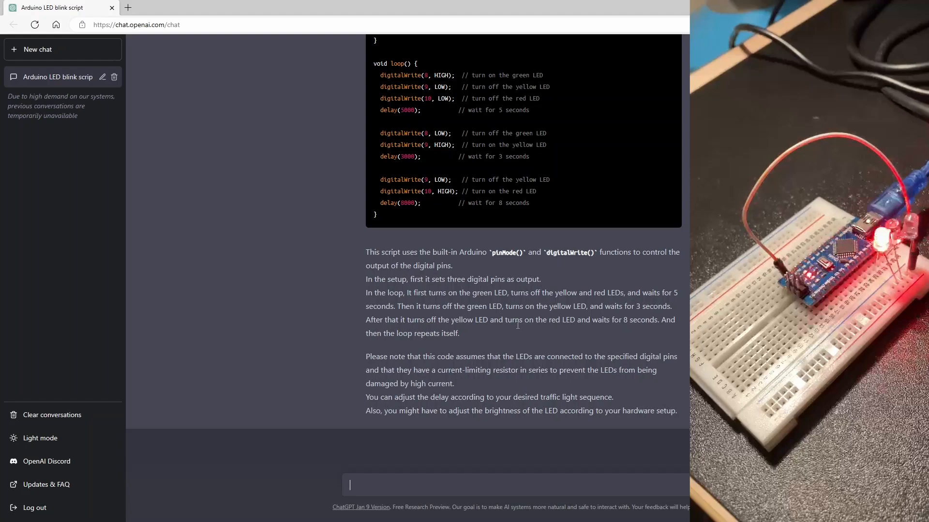
pyautogui.scroll(3)
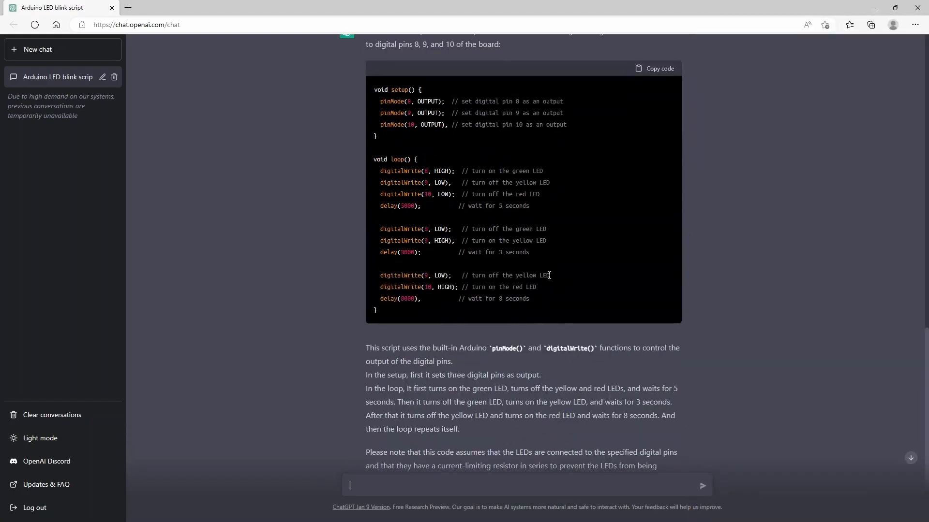
pyautogui.scroll(-3)
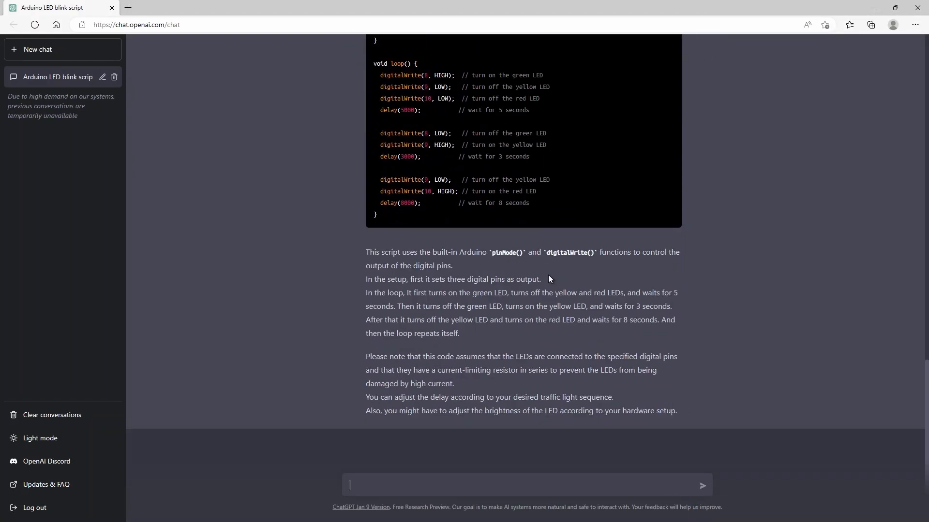
pyautogui.scroll(3)
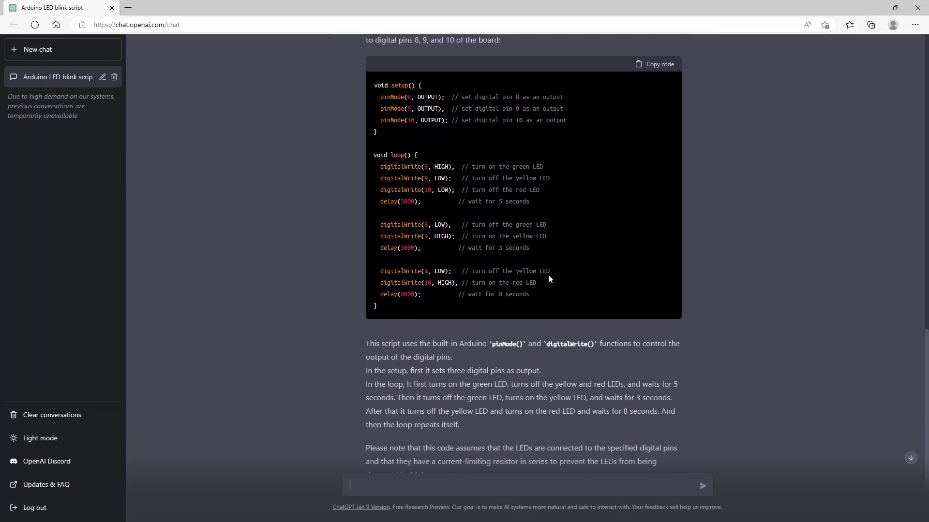
pyautogui.scroll(-3)
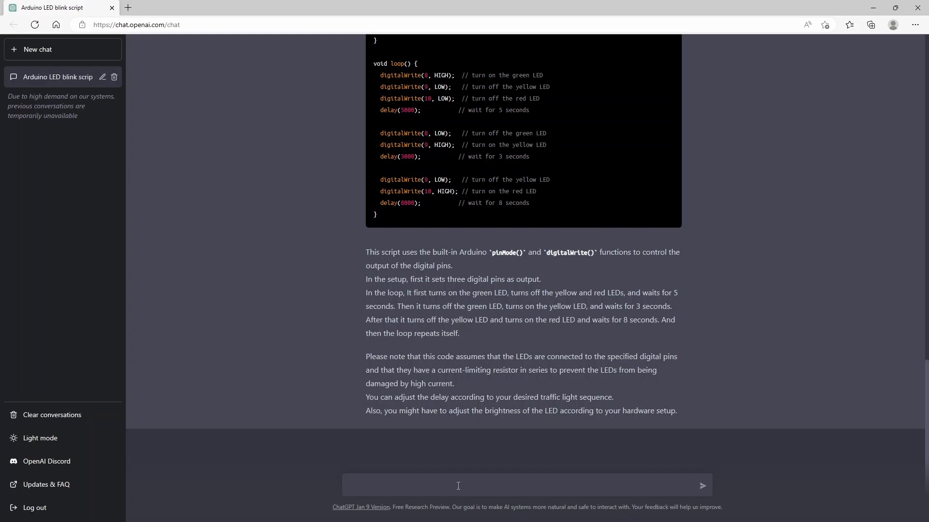
# Send 'and implement a ultrasonic sensor (HC-SR04) to trigger the traffic lights'
pyautogui.click(458, 485)
pyautogui.write('upgrade this code')
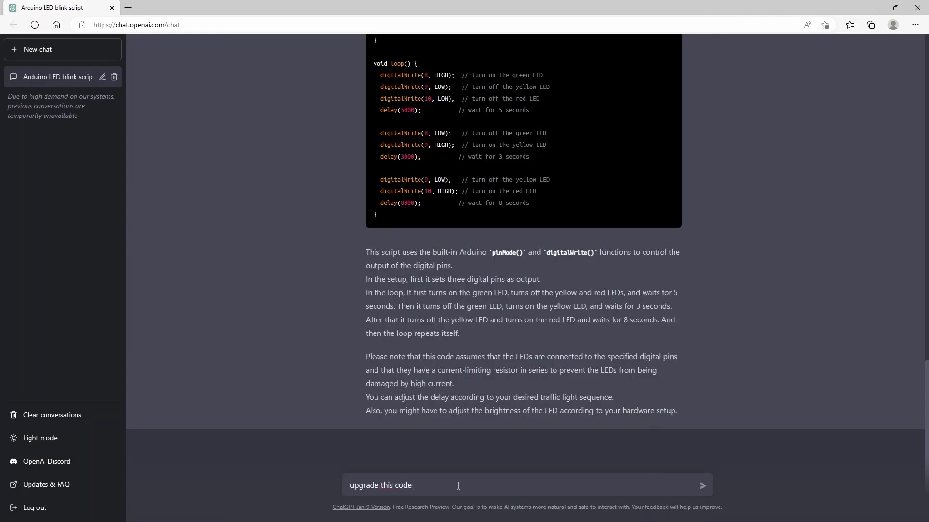
pyautogui.write('and imp')
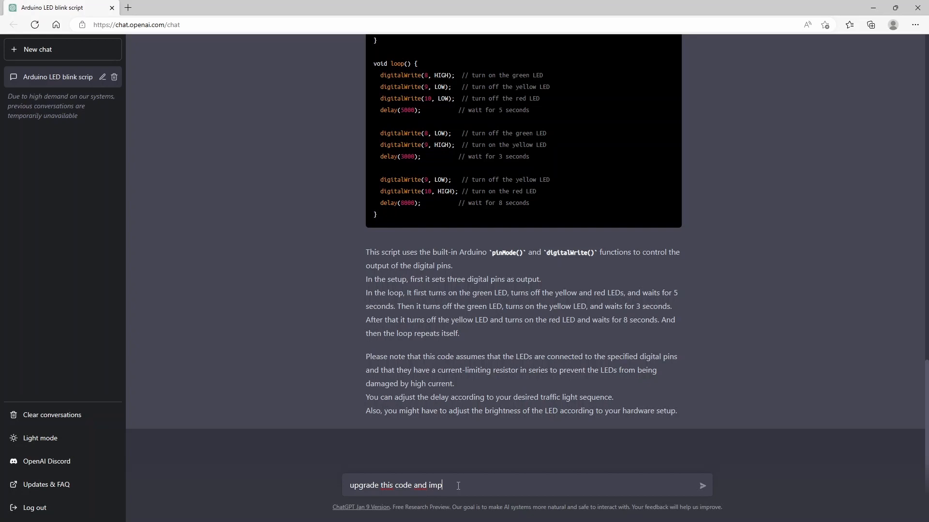
pyautogui.write('lement a')
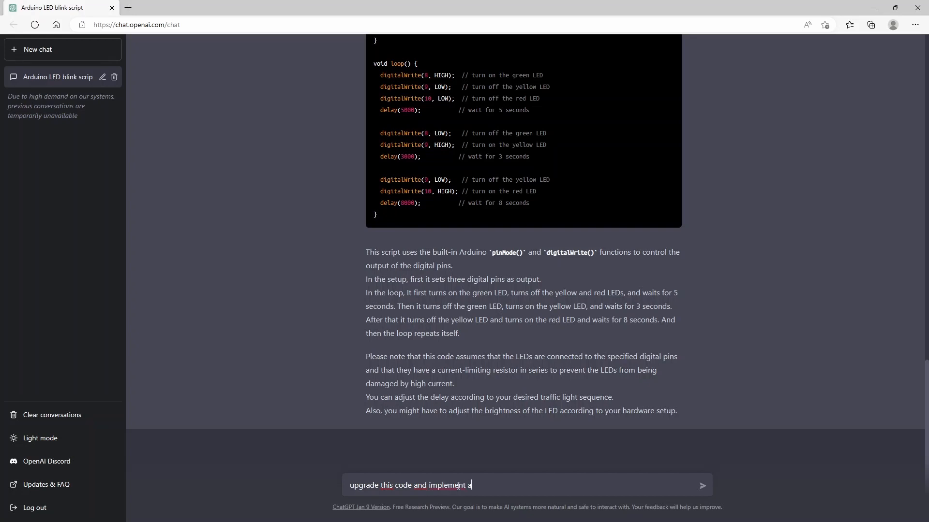
pyautogui.write('ultrasonic sensor')
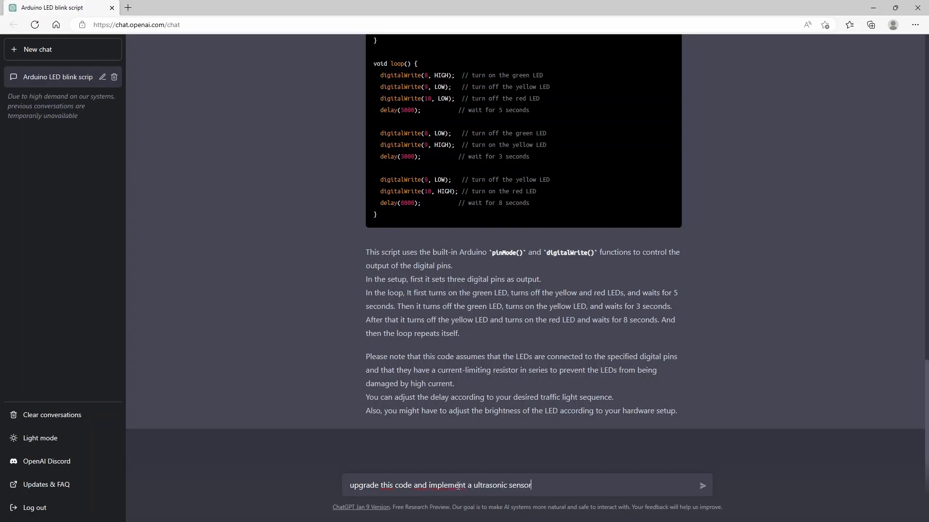
pyautogui.write('(HCS')
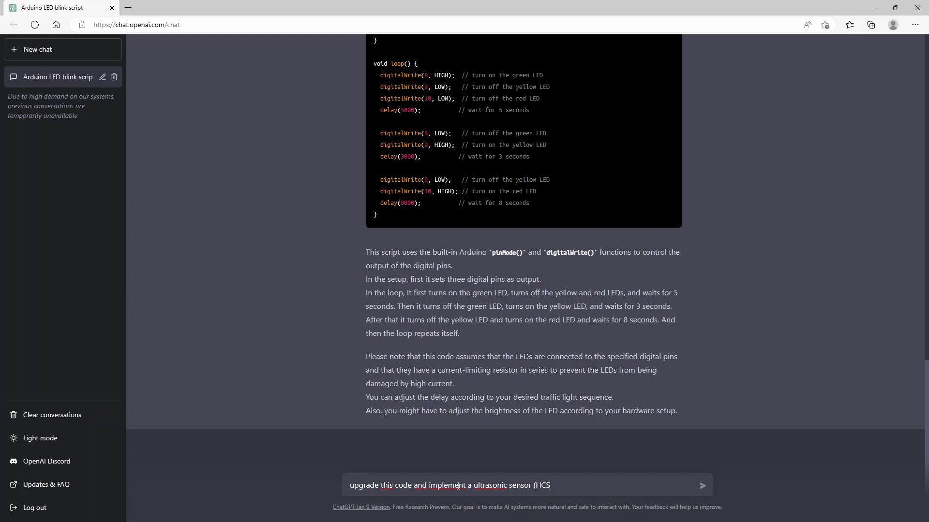
pyautogui.write('-')
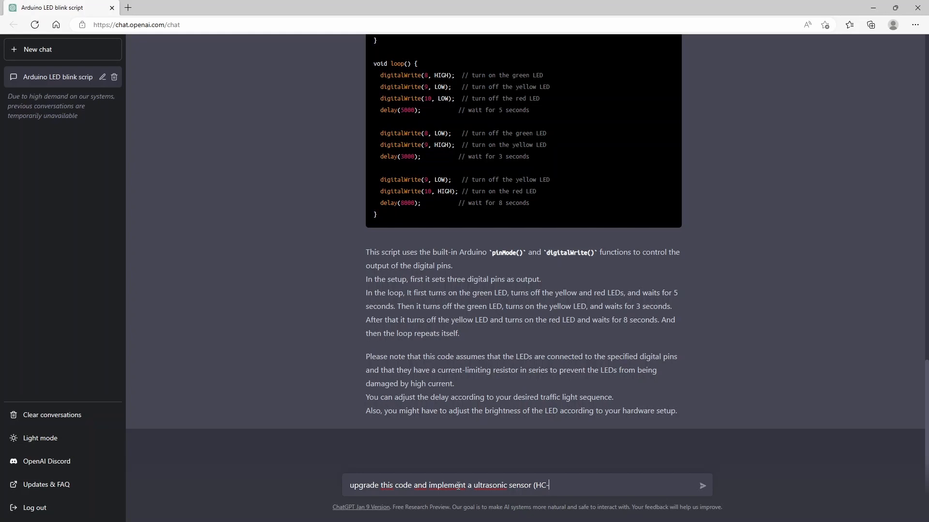
pyautogui.write('SR')
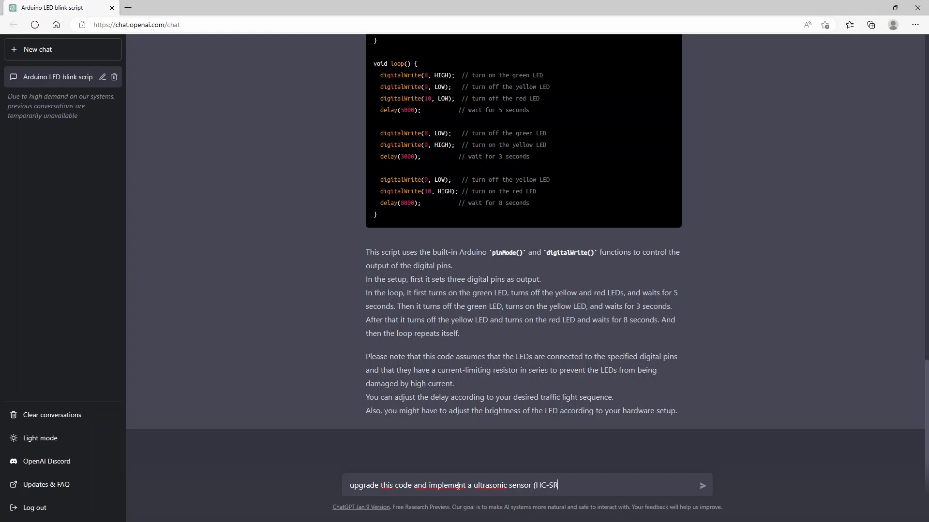
pyautogui.write('04)')
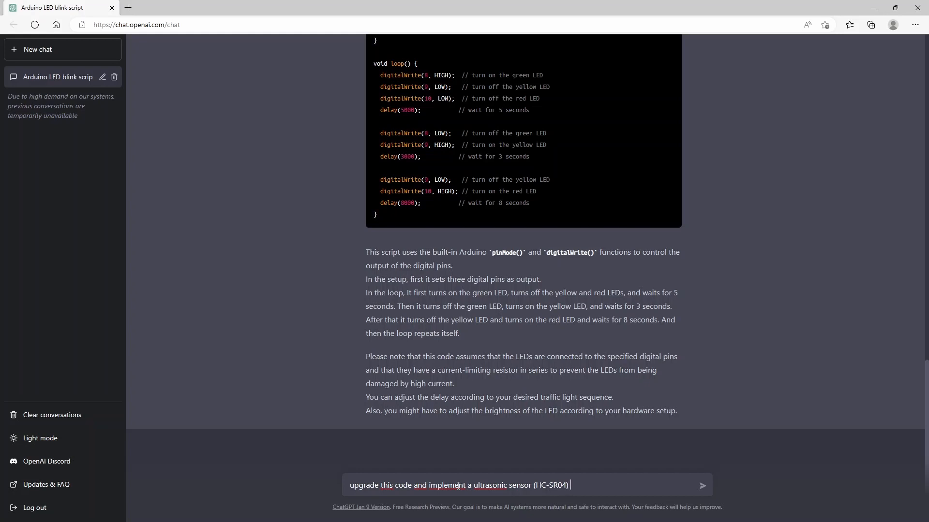
pyautogui.write('to trigger the t')
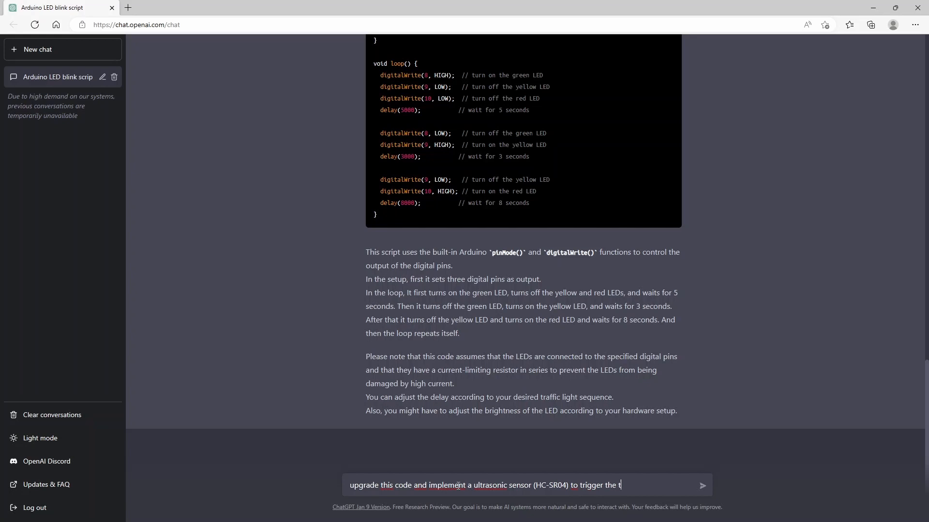
pyautogui.write('raffic lights')
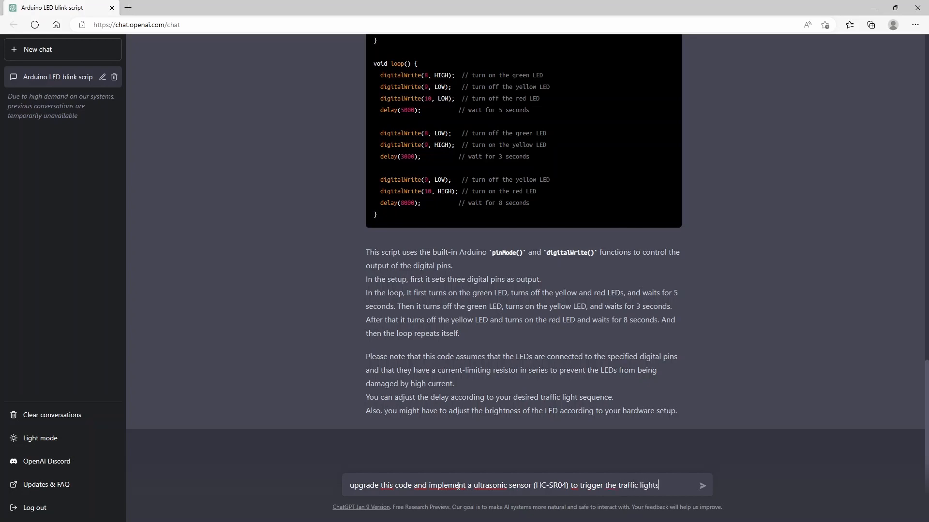
pyautogui.click(703, 486)
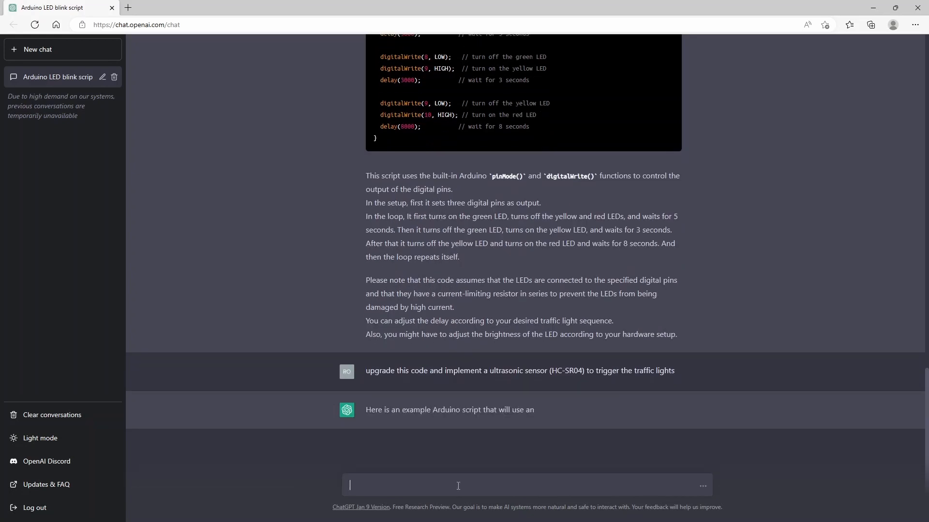
# Follow the sensor sketch's pin defines, distance threshold, setup and echo-pulse measurement as they generate
pyautogui.scroll(-3)
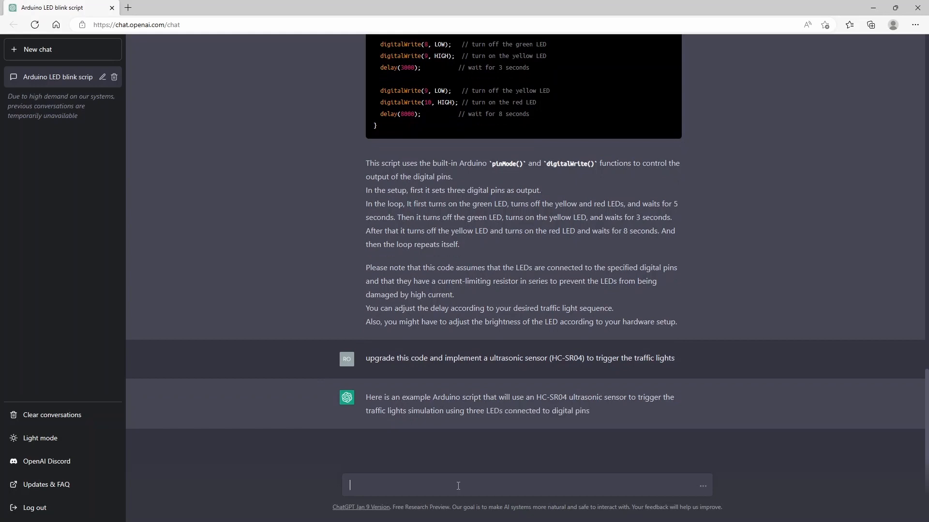
pyautogui.scroll(-3)
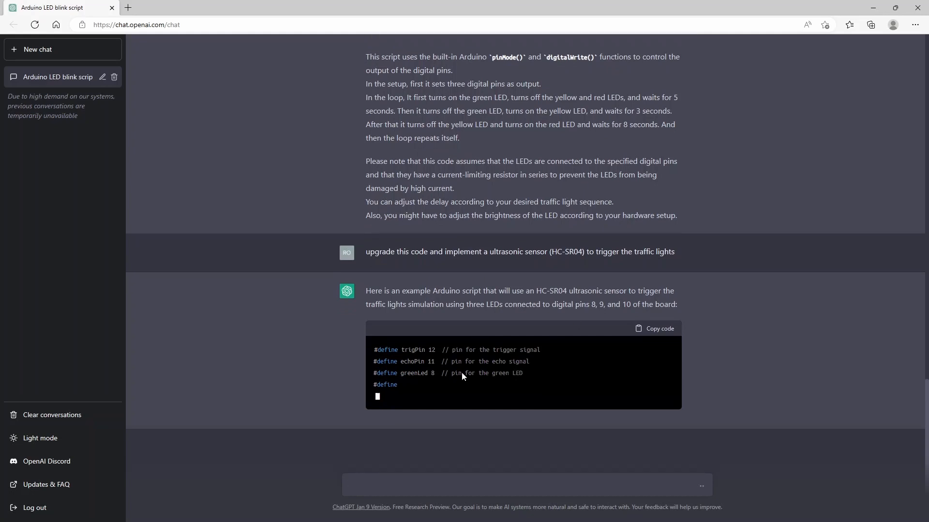
pyautogui.scroll(3)
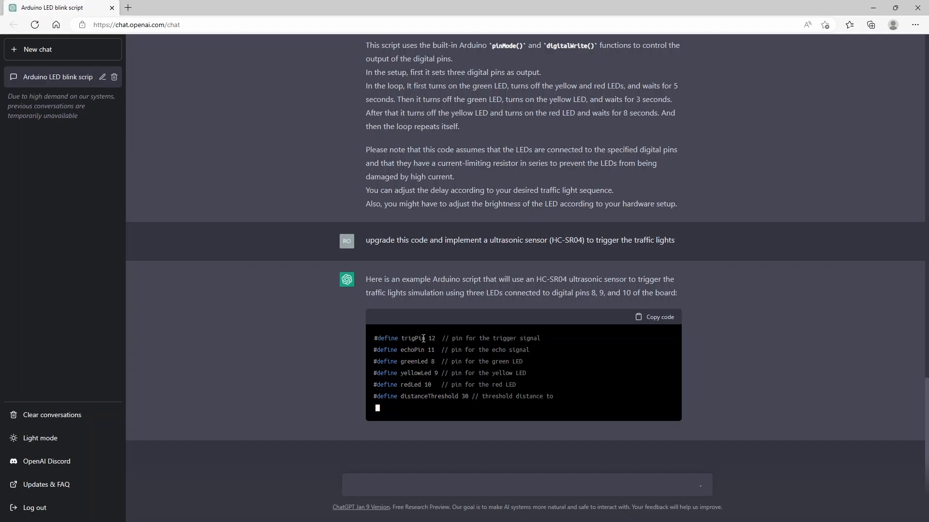
pyautogui.scroll(-3)
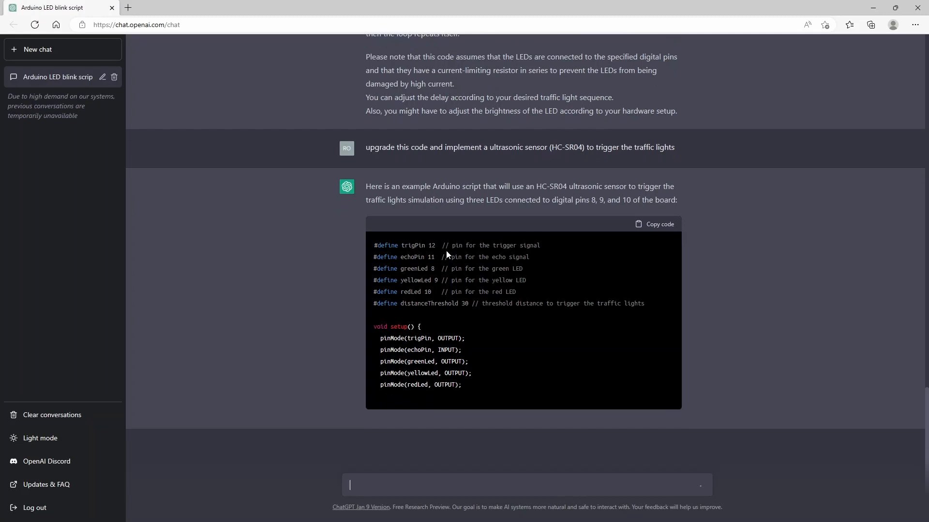
pyautogui.scroll(-3)
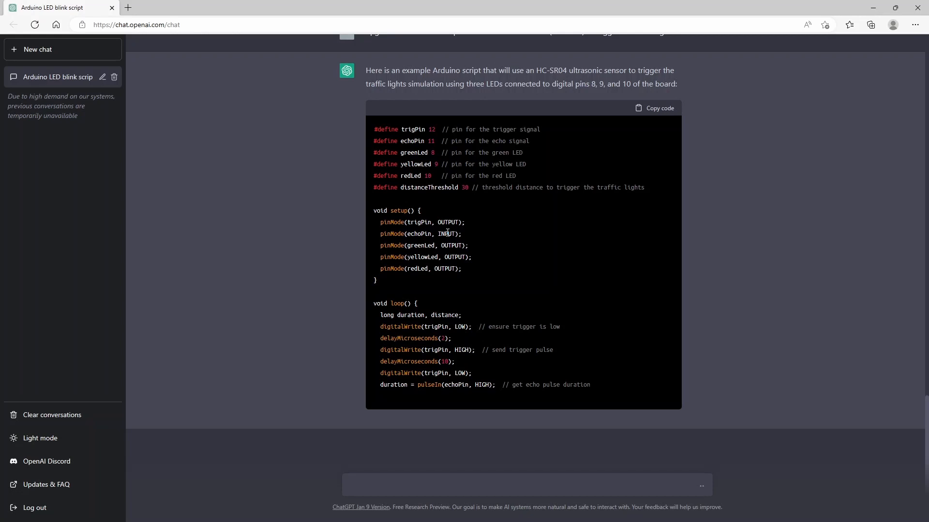
pyautogui.scroll(3)
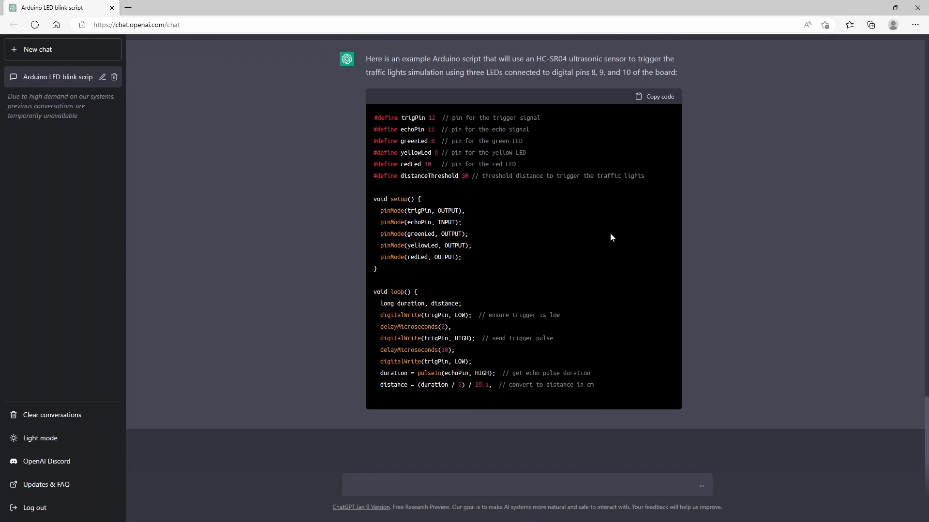
pyautogui.scroll(-3)
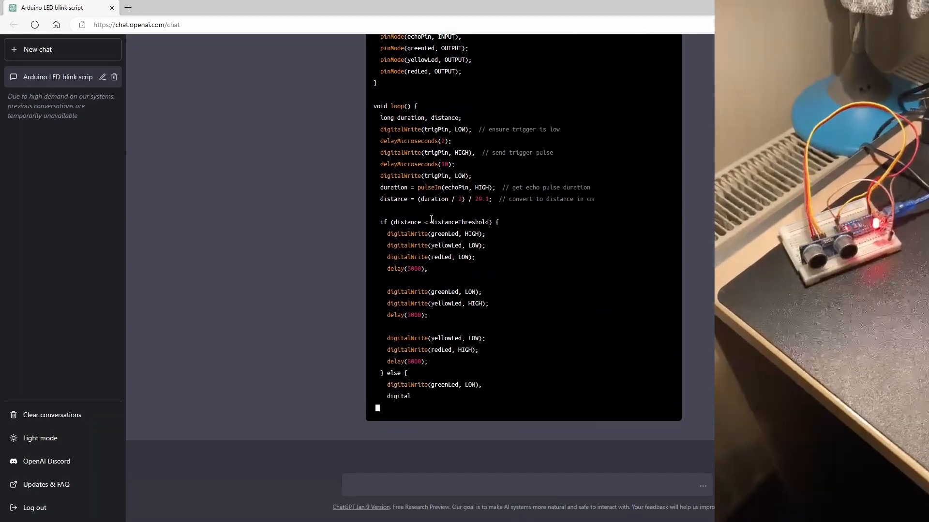
# Scroll along as the threshold-triggered LED if/else code and explanation appear
pyautogui.scroll(-3)
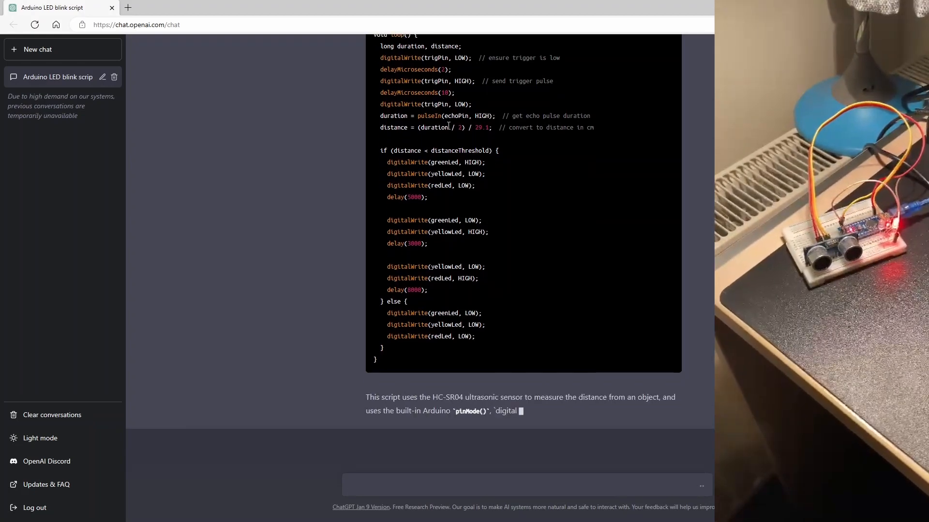
pyautogui.scroll(-3)
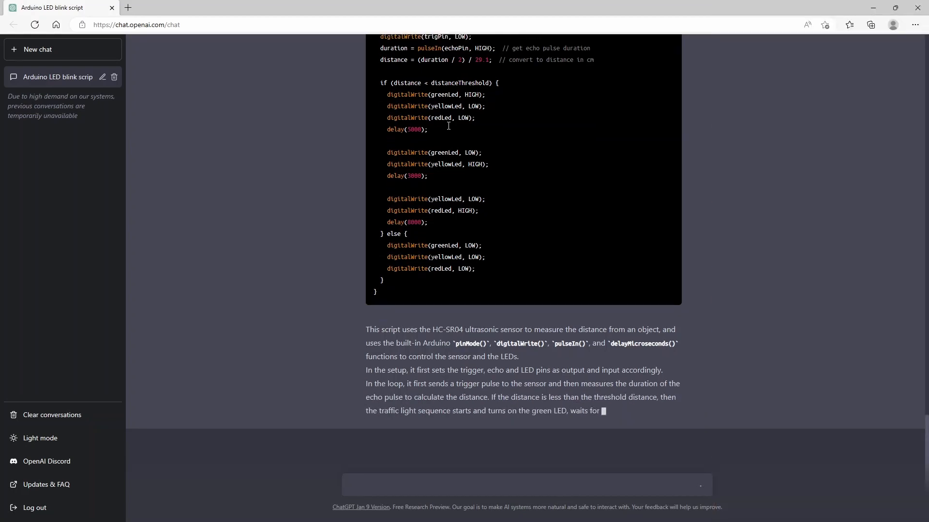
pyautogui.scroll(3)
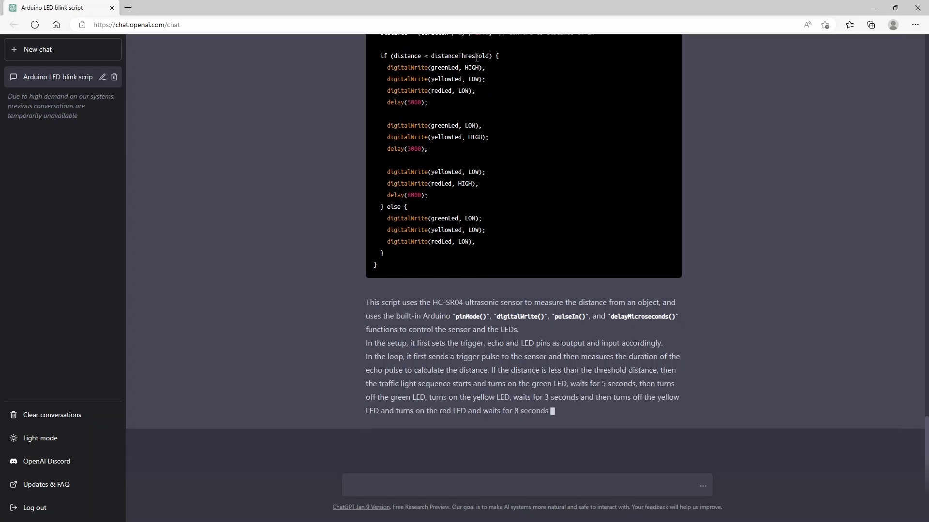
pyautogui.scroll(-3)
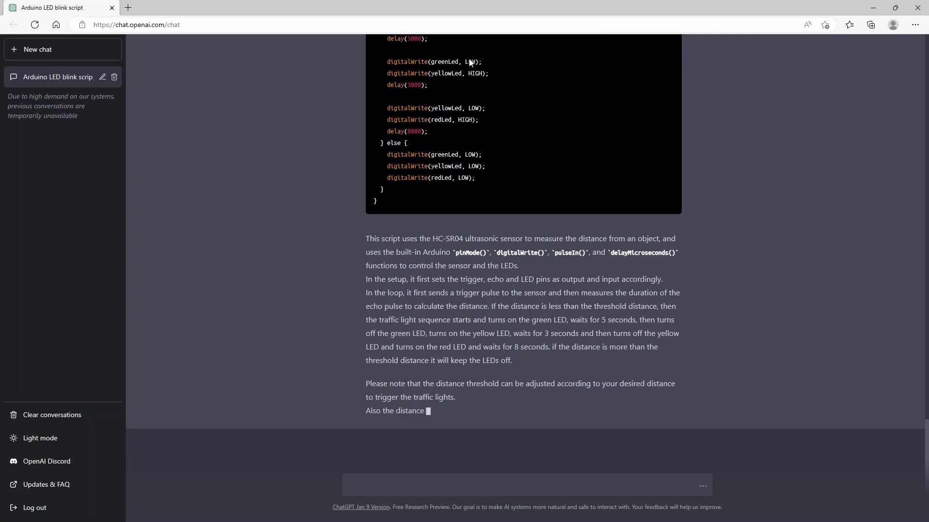
pyautogui.scroll(3)
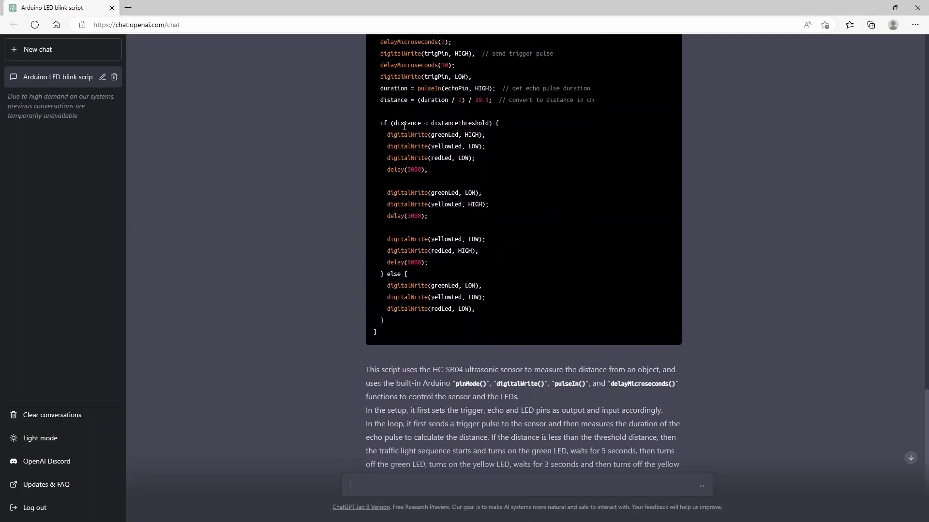
pyautogui.moveTo(462, 123)
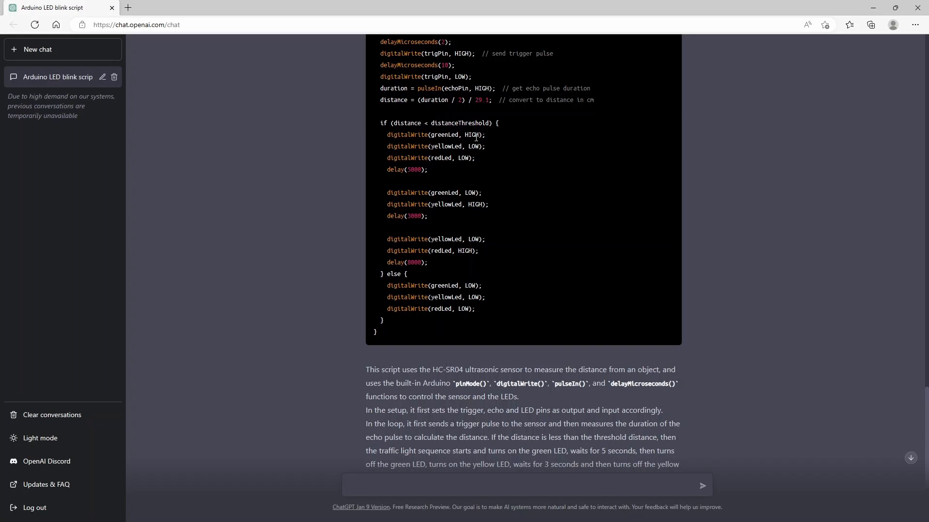
pyautogui.moveTo(415, 168)
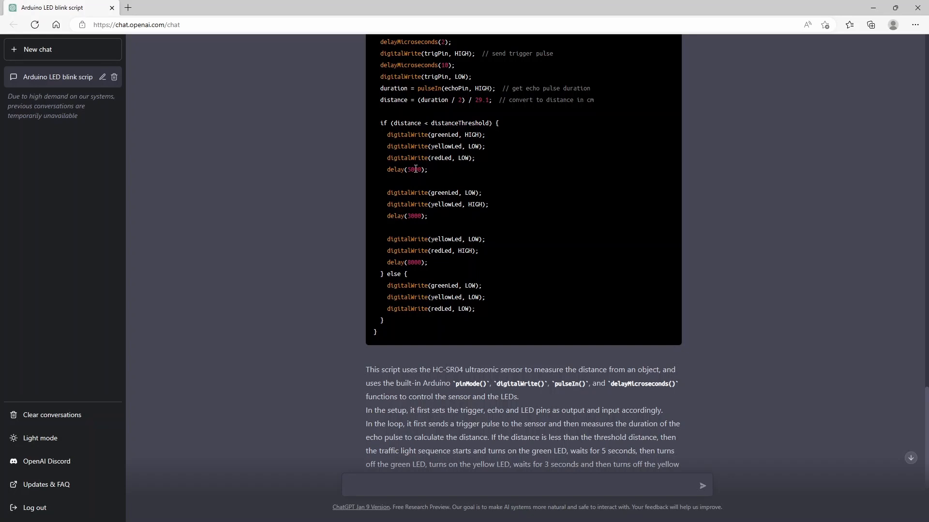
# Scroll to the closing notes on threshold, sound-speed formula and pin configuration
pyautogui.scroll(-3)
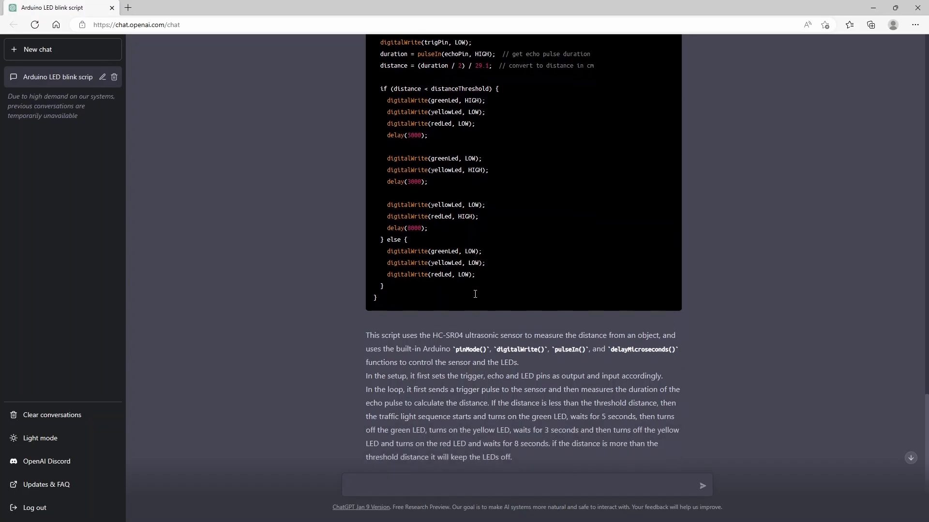
pyautogui.scroll(-3)
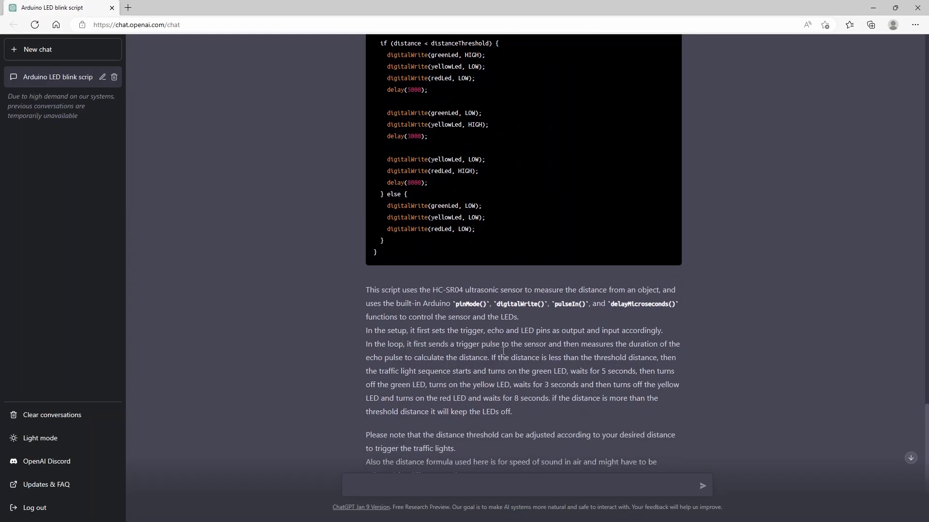
pyautogui.scroll(-3)
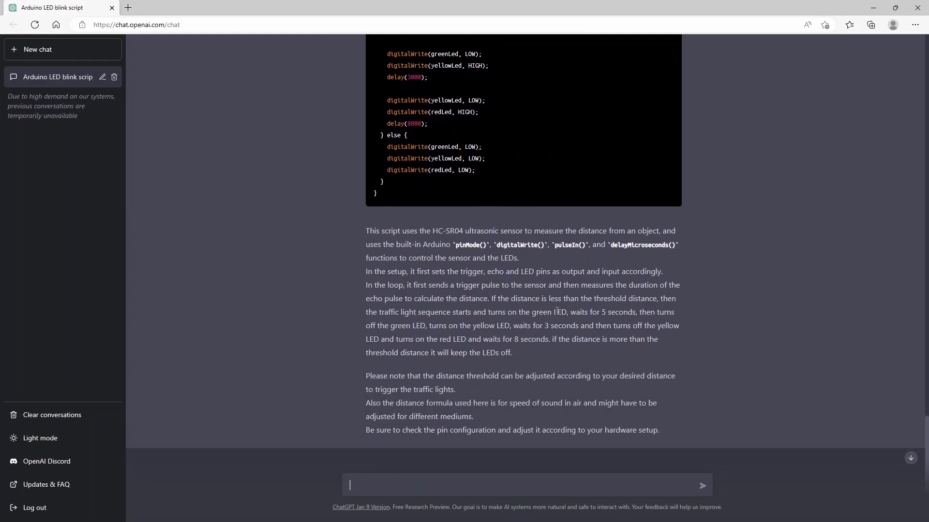
pyautogui.scroll(-3)
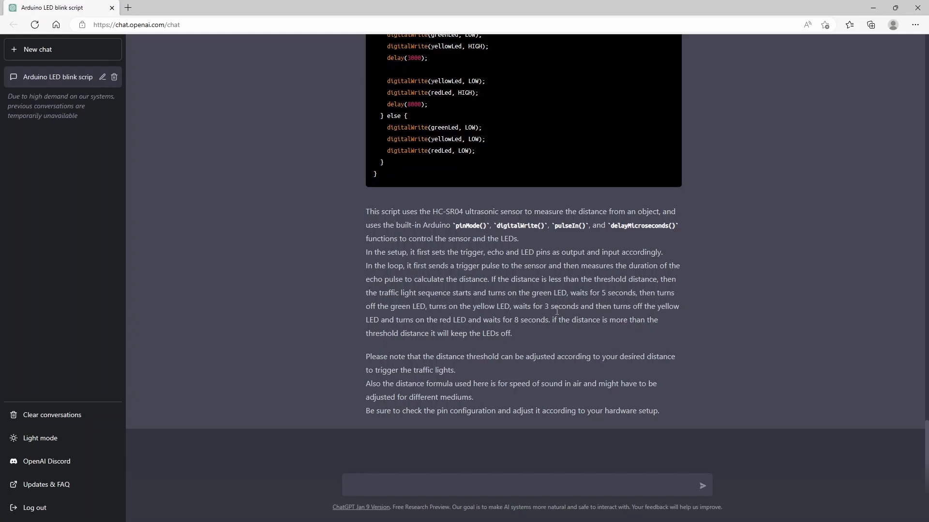
pyautogui.click(522, 485)
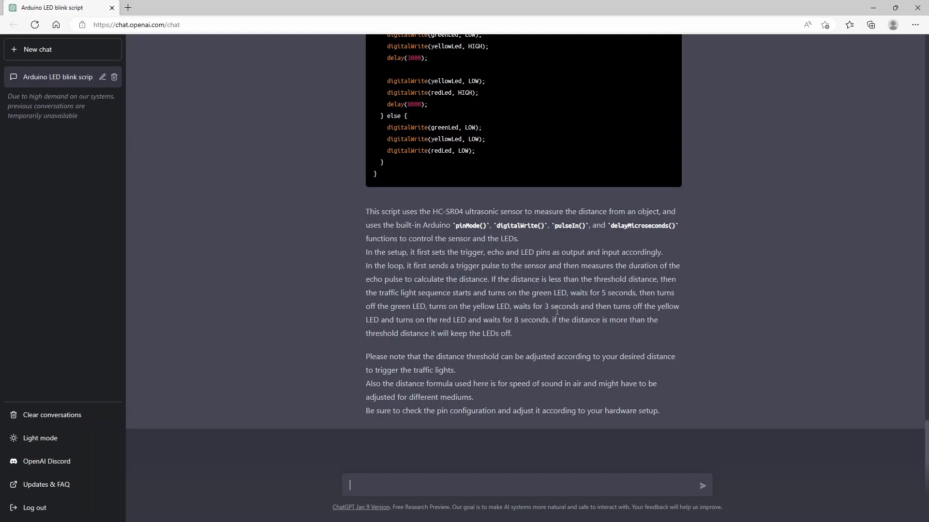
pyautogui.moveTo(557, 309)
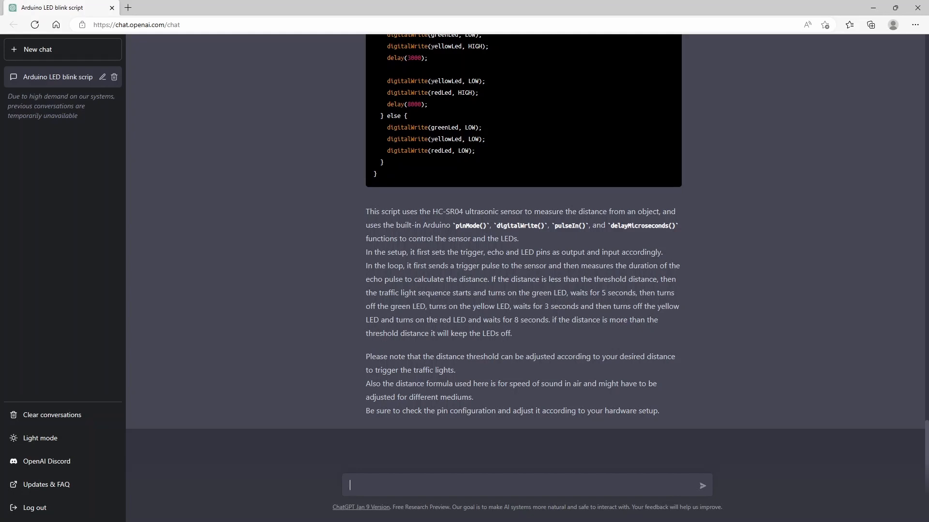